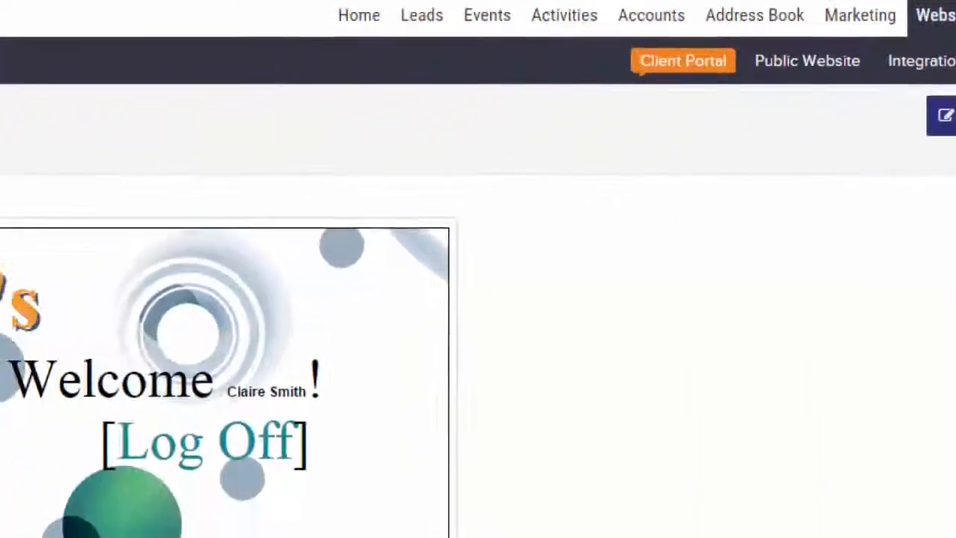
- Launch the client portal website editor and bring up the Edit Style dialog with the site's CSS
click(680, 60)
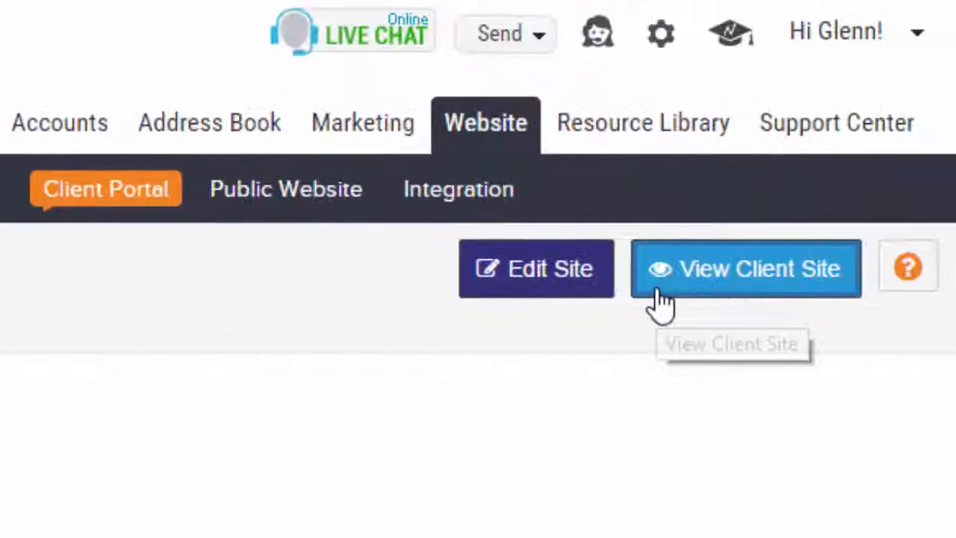
click(743, 269)
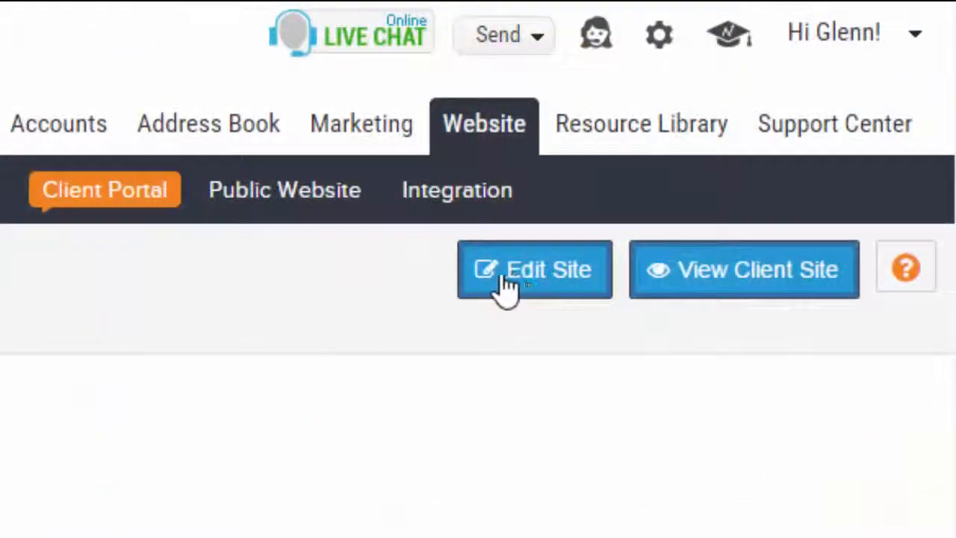
click(535, 269)
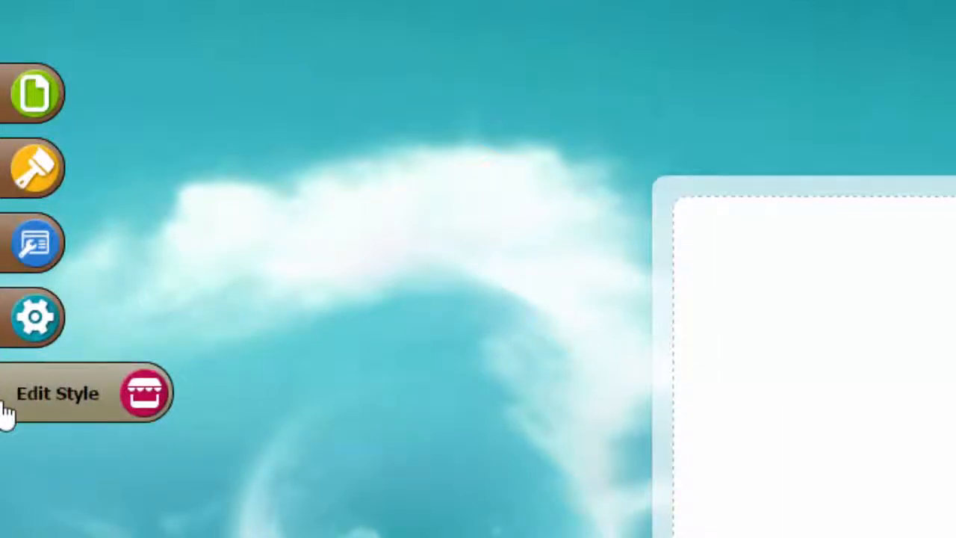
click(56, 393)
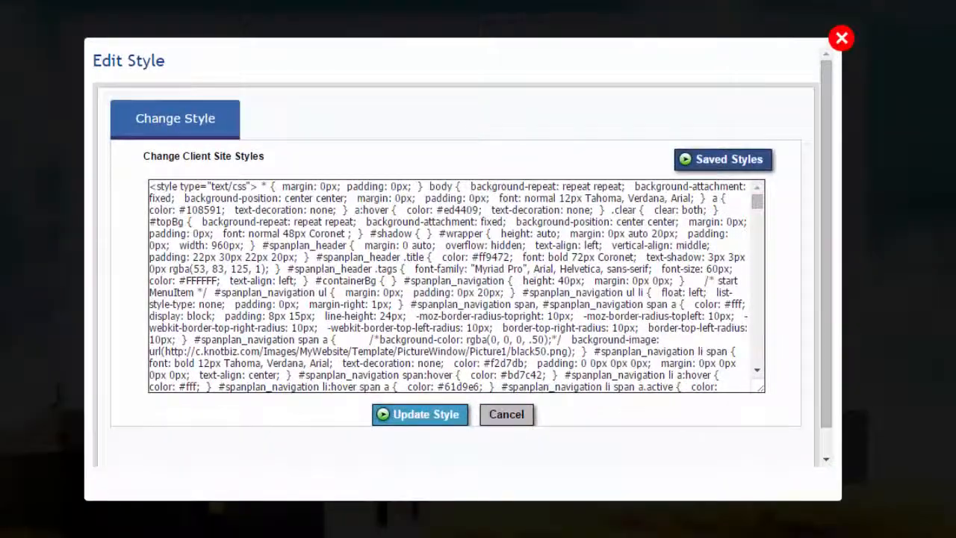